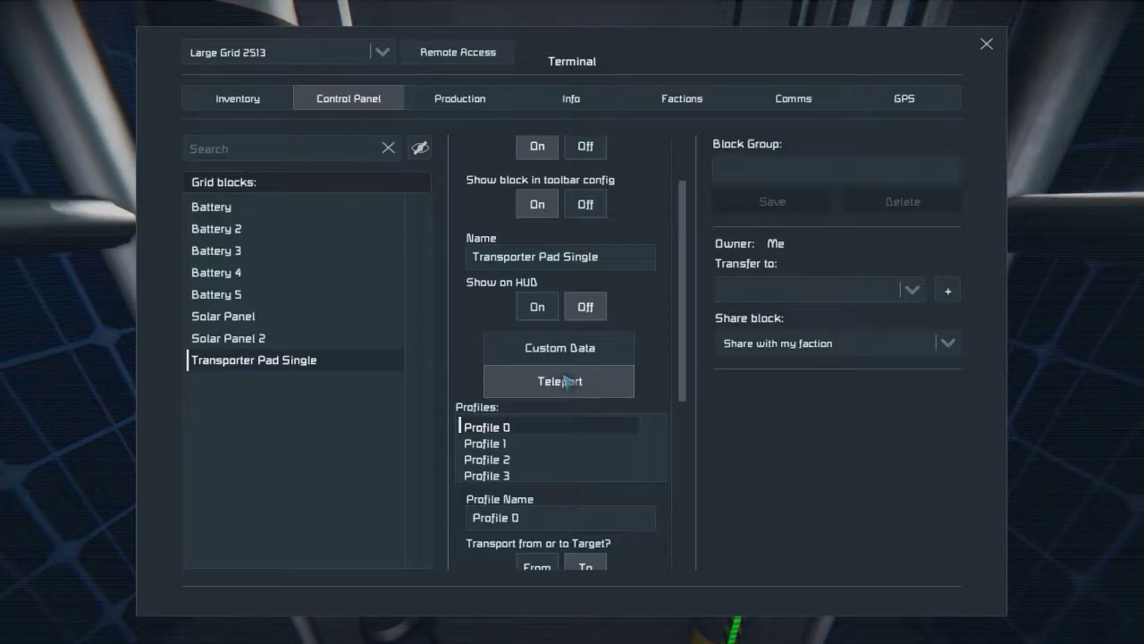
Teleport into open space via the Transporter Pad, then list the four Character Poses in toolbar configuration
{"action": "left_click", "coordinate": [558, 381]}
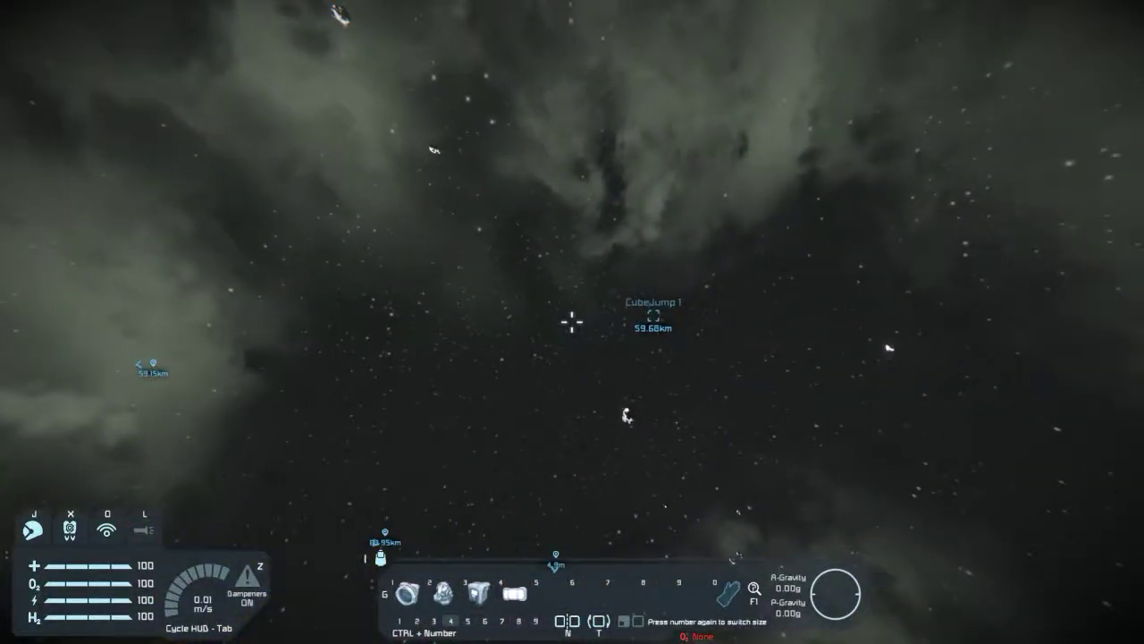
{"action": "key", "text": "g"}
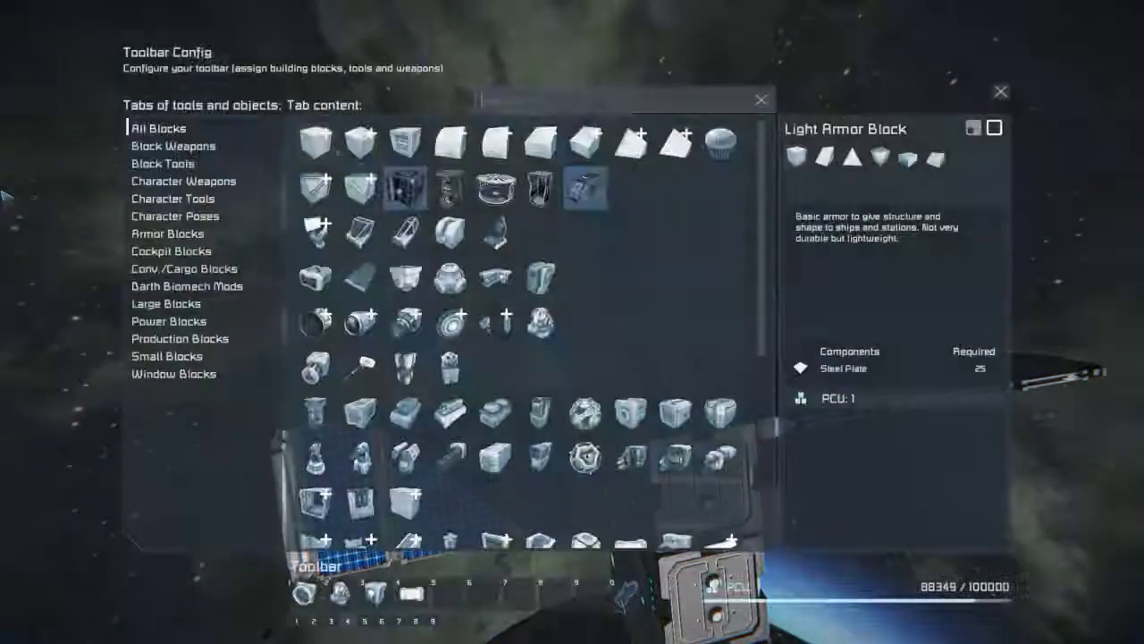
{"action": "left_click", "coordinate": [175, 215]}
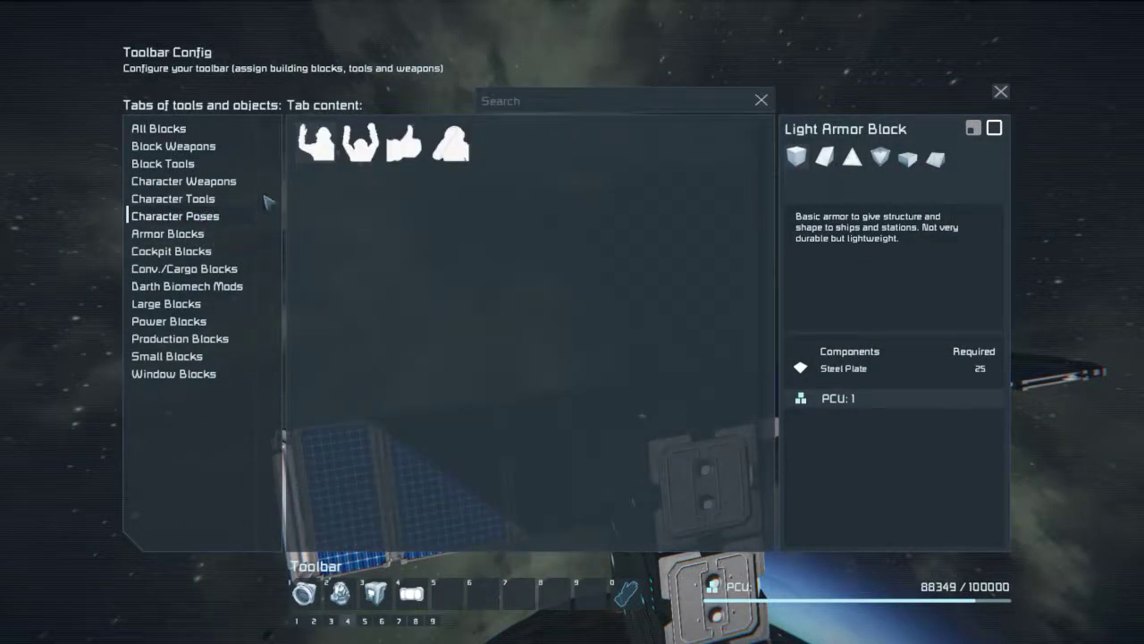